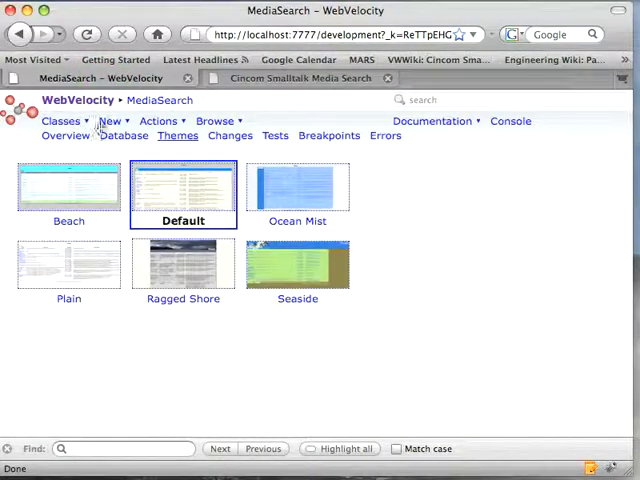
Step: Create a new file library named SearchFileLibrary in the MediaSearch project
left_click(108, 120)
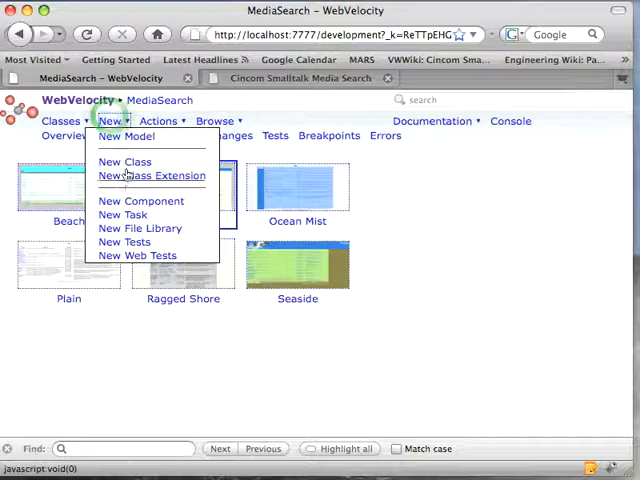
left_click(140, 228)
type("SearchFileLibrary")
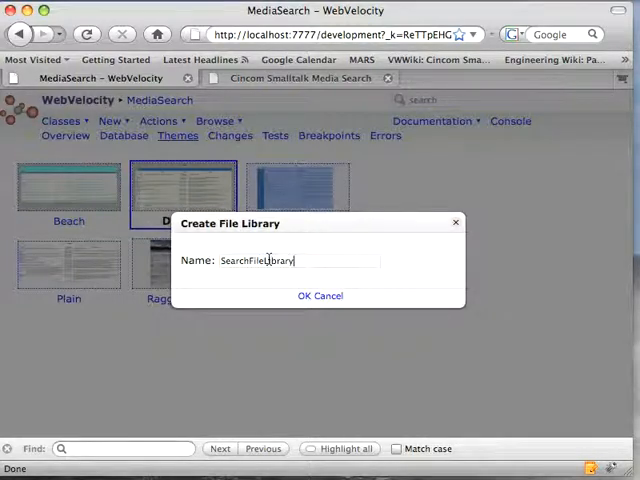
left_click(306, 295)
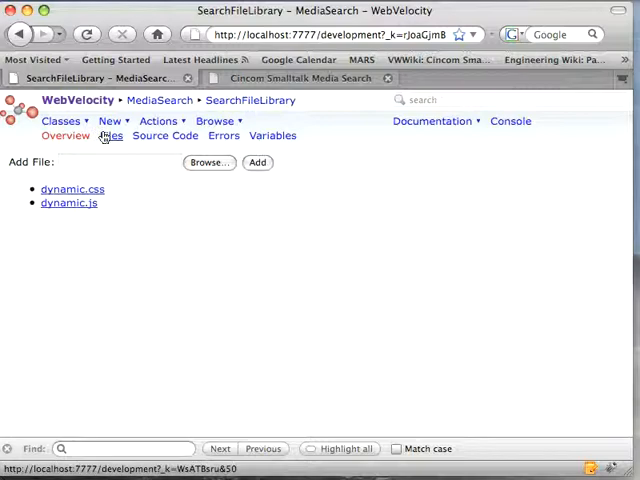
Step: Add search3.png to SearchFileLibrary, preview the binoculars image, and return to the library
left_click(208, 162)
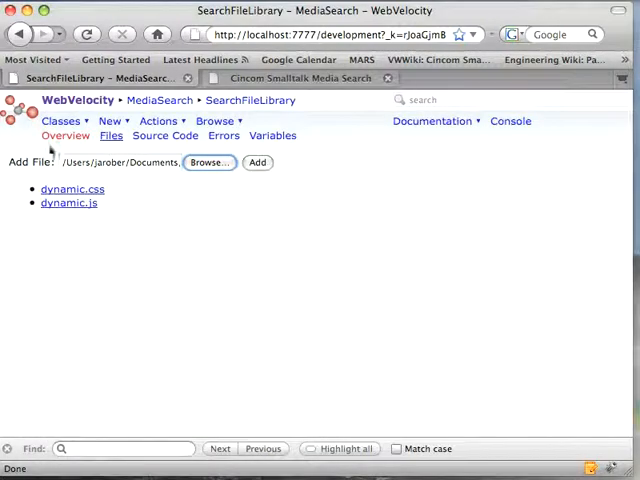
left_click(257, 162)
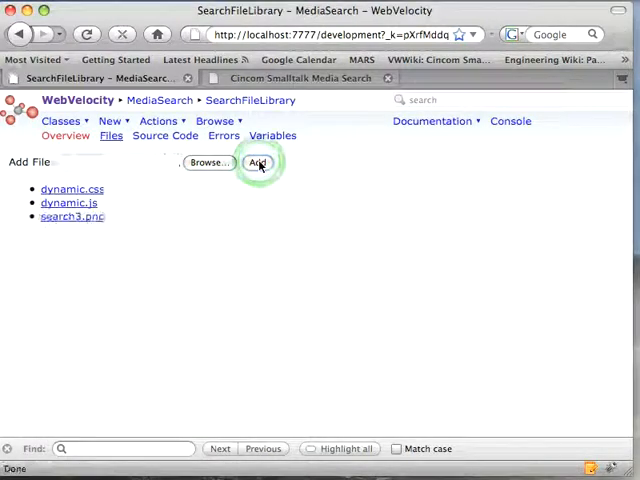
left_click(71, 217)
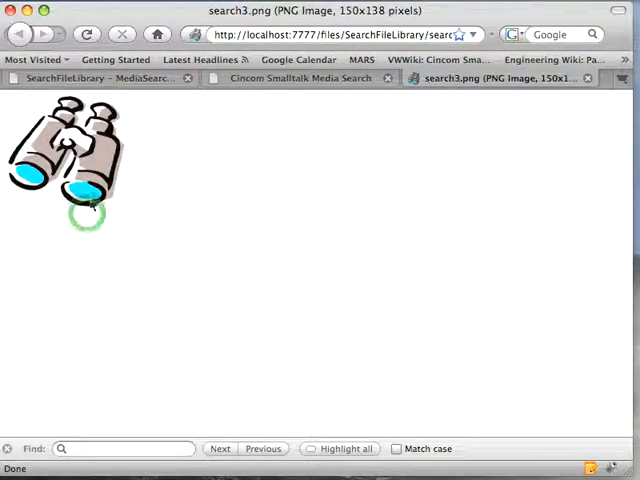
mouse_move(540, 105)
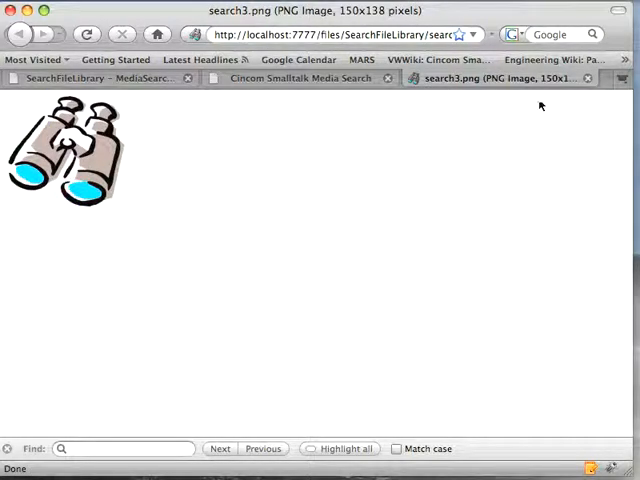
left_click(100, 78)
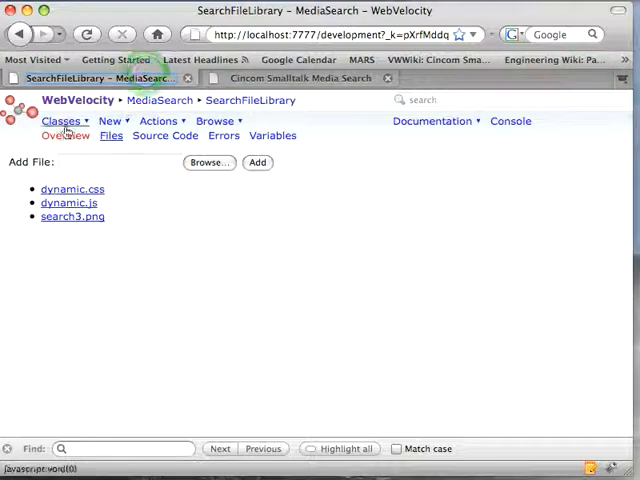
Step: Open the MediaListUI class source code from the app's class list
left_click(62, 121)
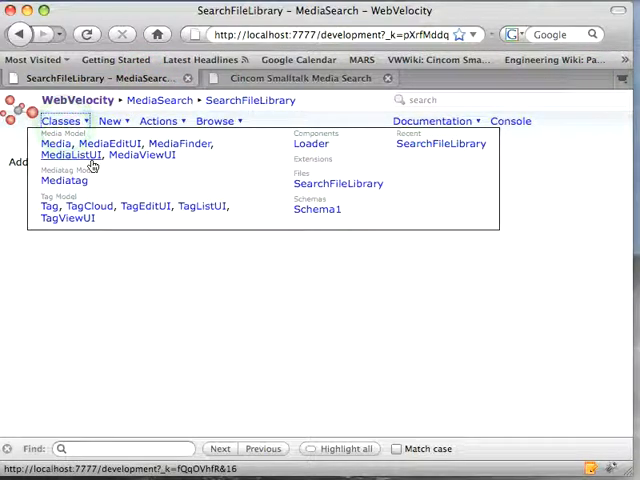
left_click(70, 155)
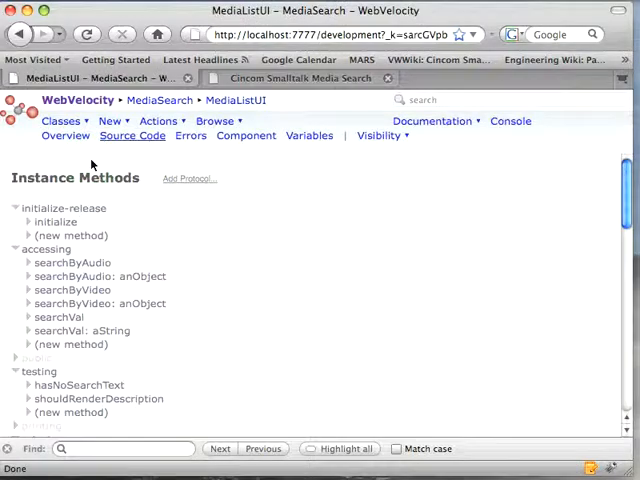
scroll("down", 3)
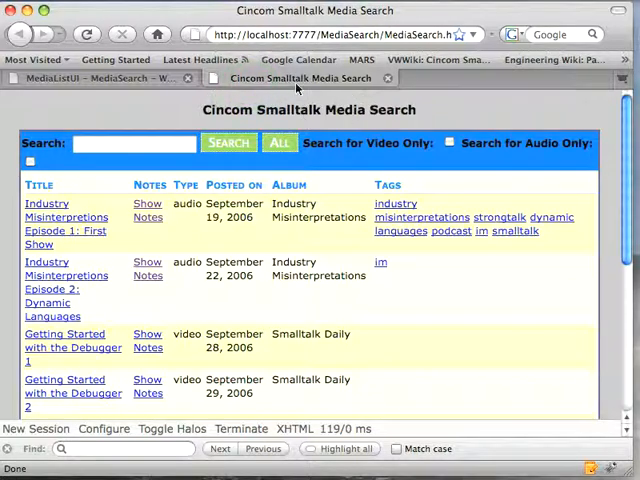
left_click(90, 78)
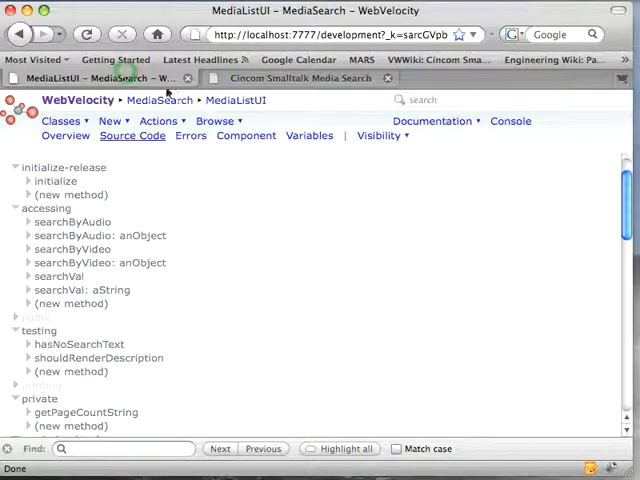
Step: Set method Visibility to GenericUI so inherited methods appear in the listing
left_click(379, 135)
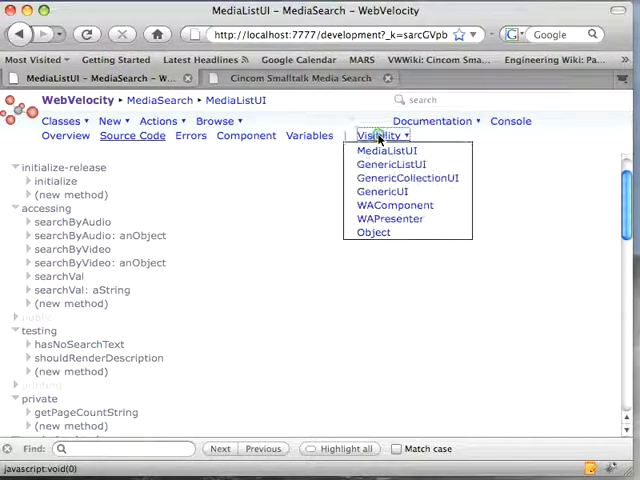
left_click(406, 177)
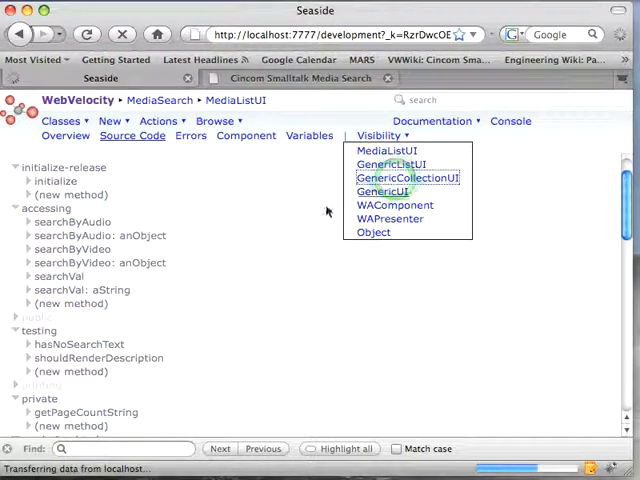
left_click(406, 177)
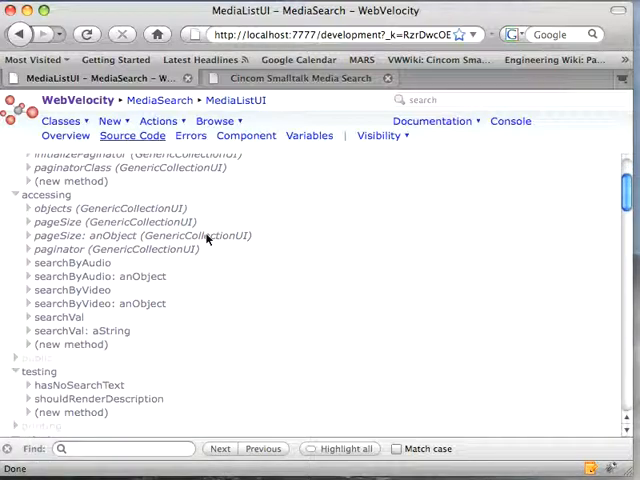
scroll("down", 3)
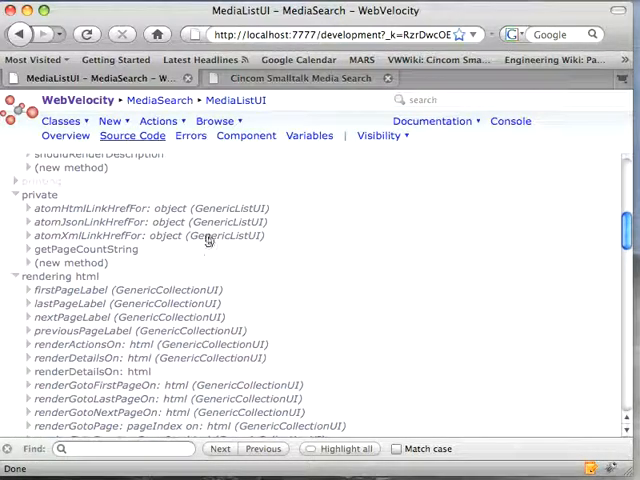
scroll("down", 3)
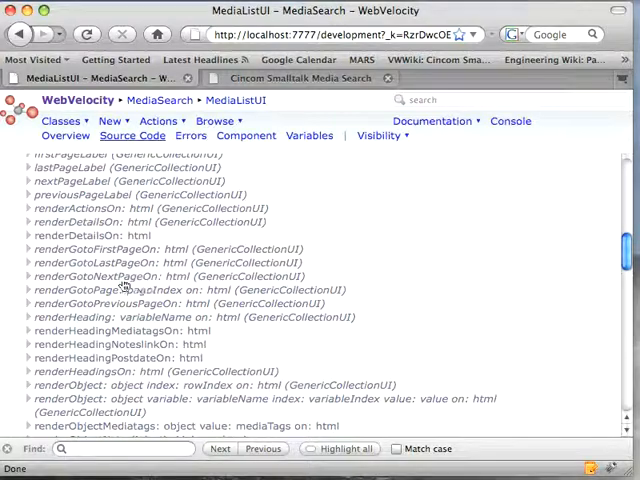
scroll("down", 3)
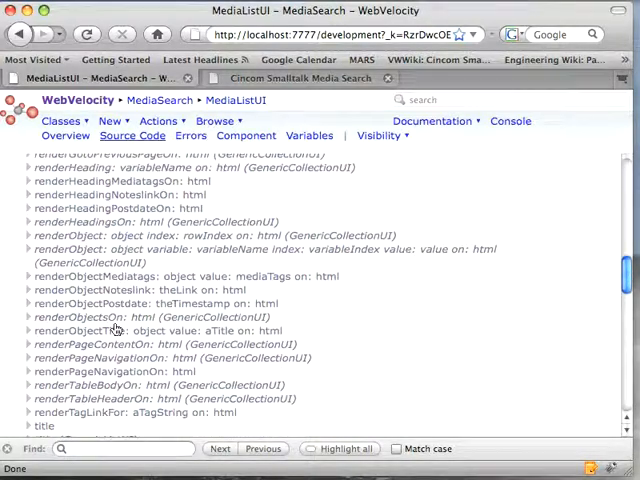
scroll("down", 3)
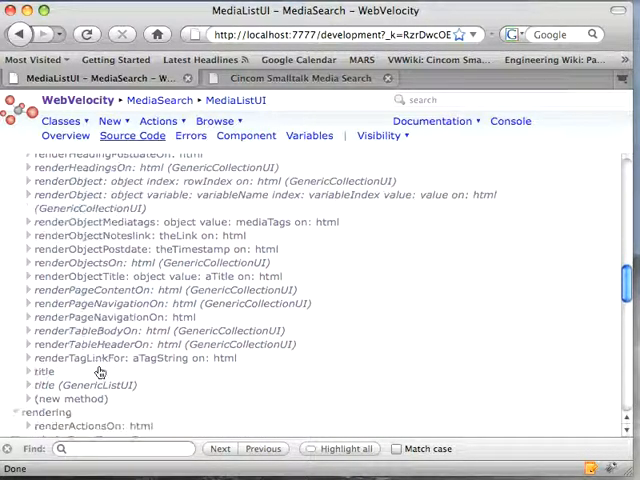
left_click(380, 135)
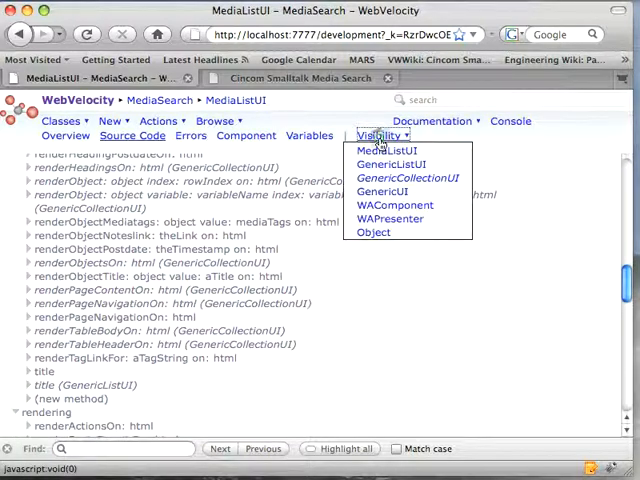
left_click(383, 191)
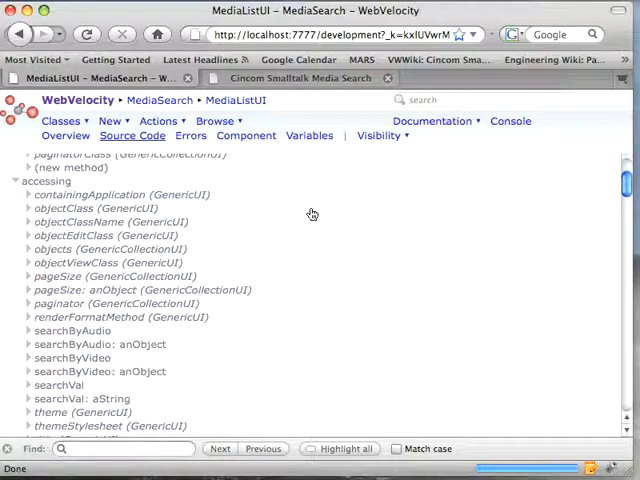
Step: Scroll down the method listing to the inherited renderPageHeaderOn: method
scroll("down", 3)
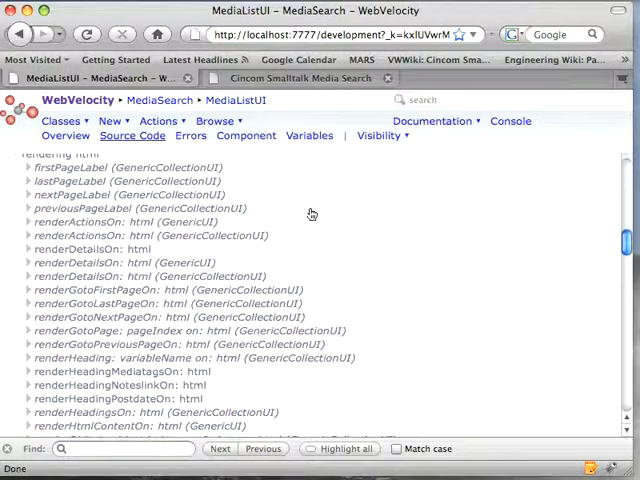
scroll("down", 3)
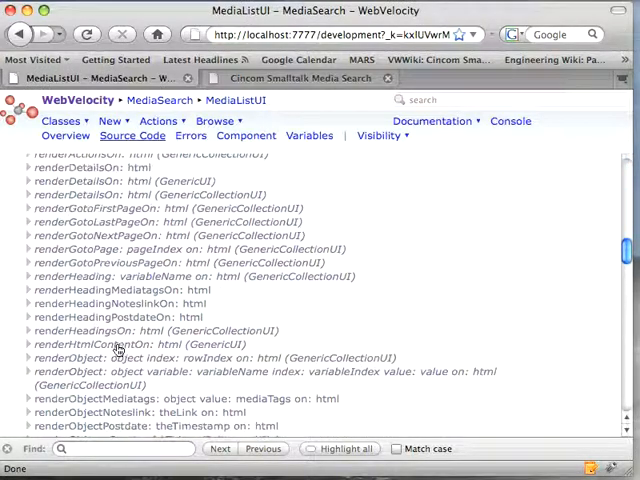
scroll("down", 3)
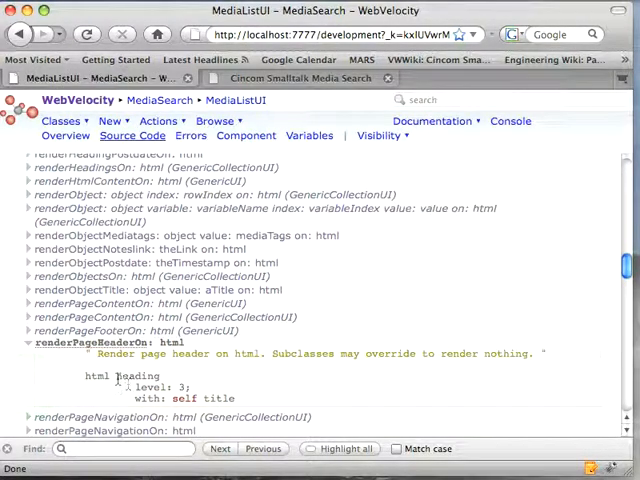
mouse_move(225, 400)
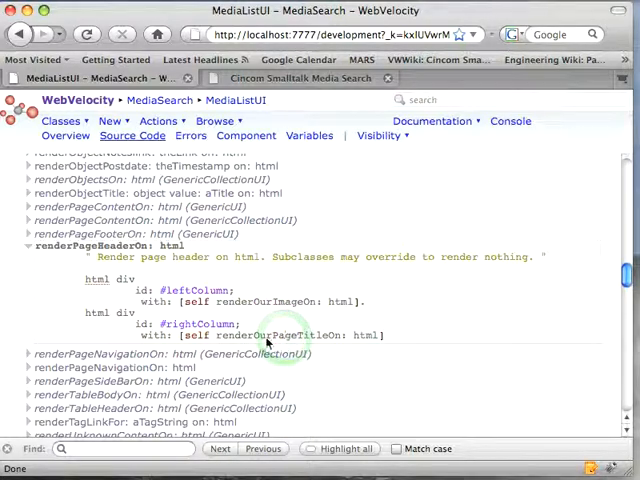
Step: Scroll through the MediaListUI method listing to reach the new title and image methods
scroll("down", 3)
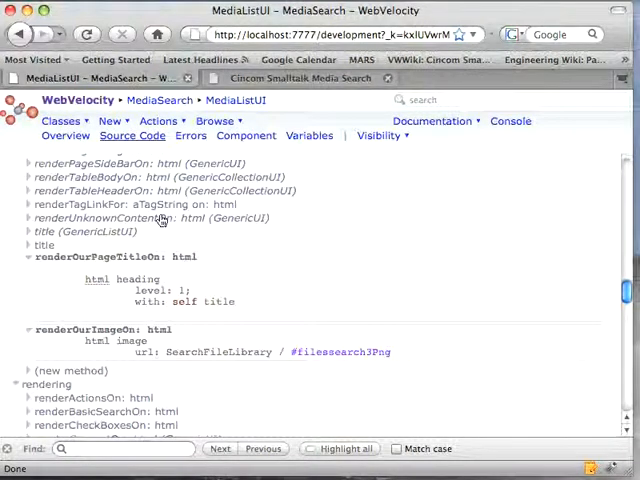
scroll("down", 3)
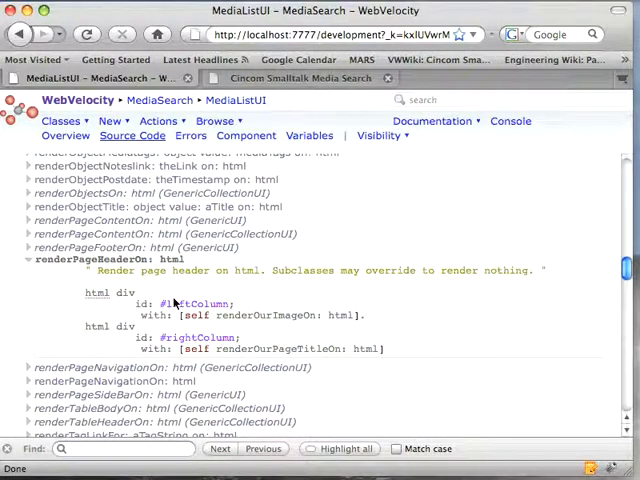
Step: Reset Visibility to MediaListUI and collapse the public method category
left_click(379, 135)
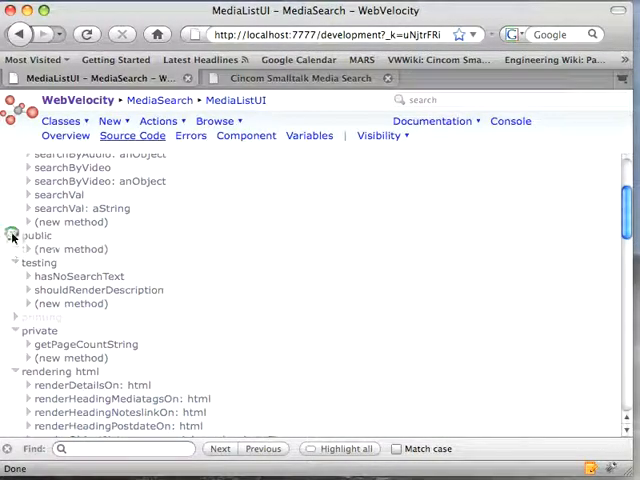
left_click(29, 233)
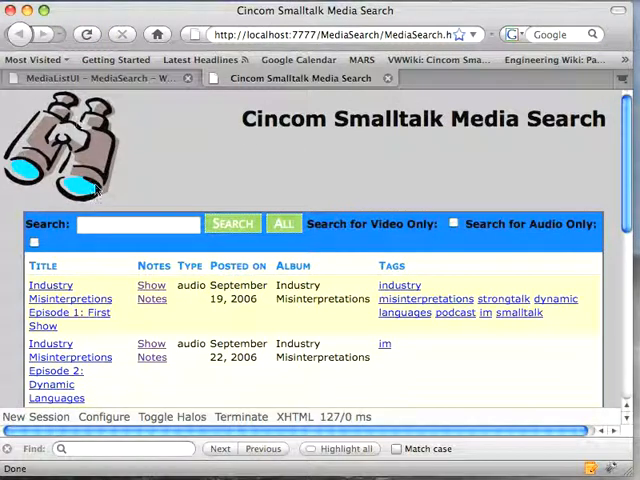
mouse_move(538, 145)
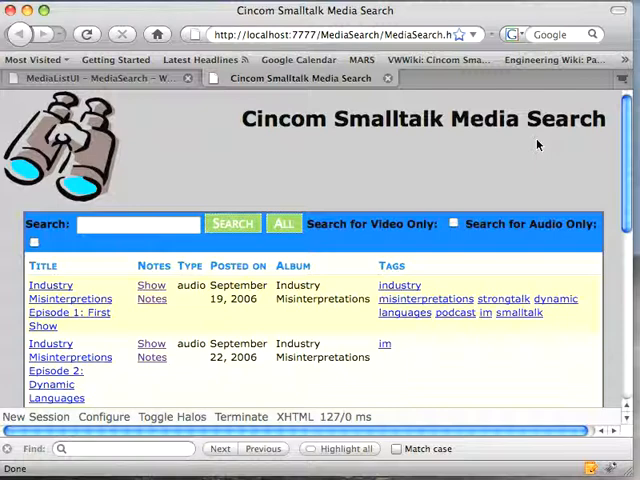
mouse_move(290, 115)
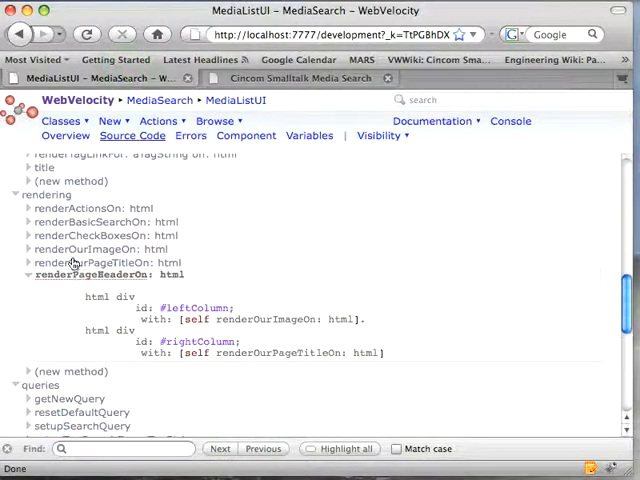
Step: Expand renderOurImageOn: html to show its SearchFileLibrary image code
left_click(29, 248)
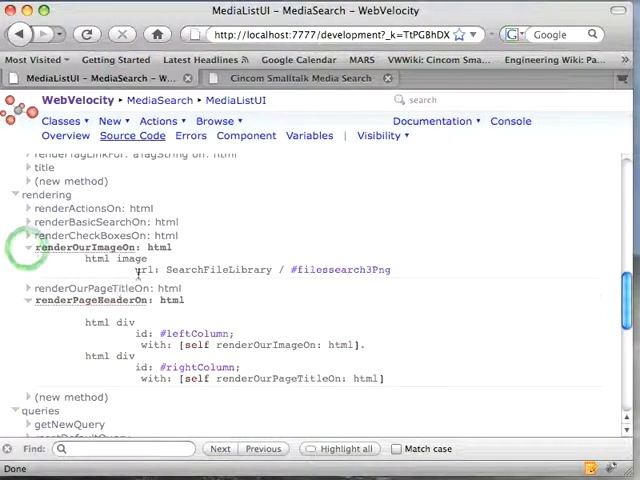